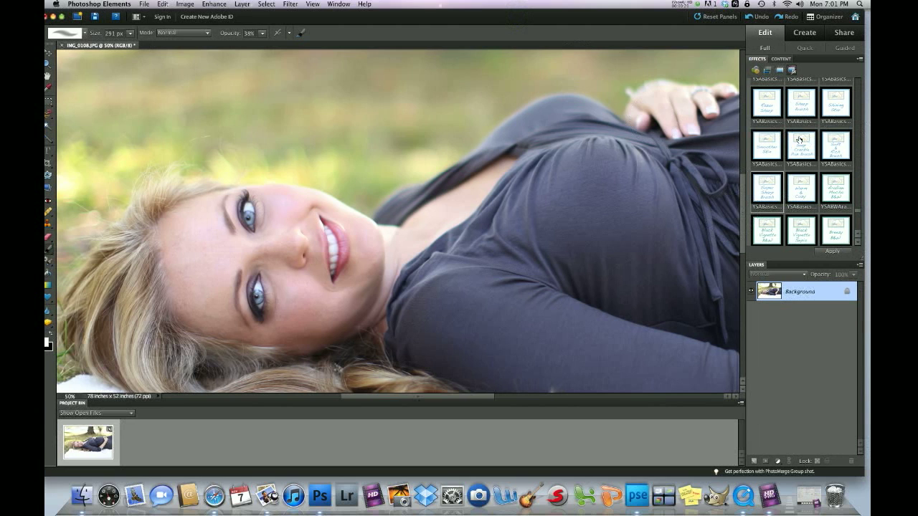
mouse_move(834, 104)
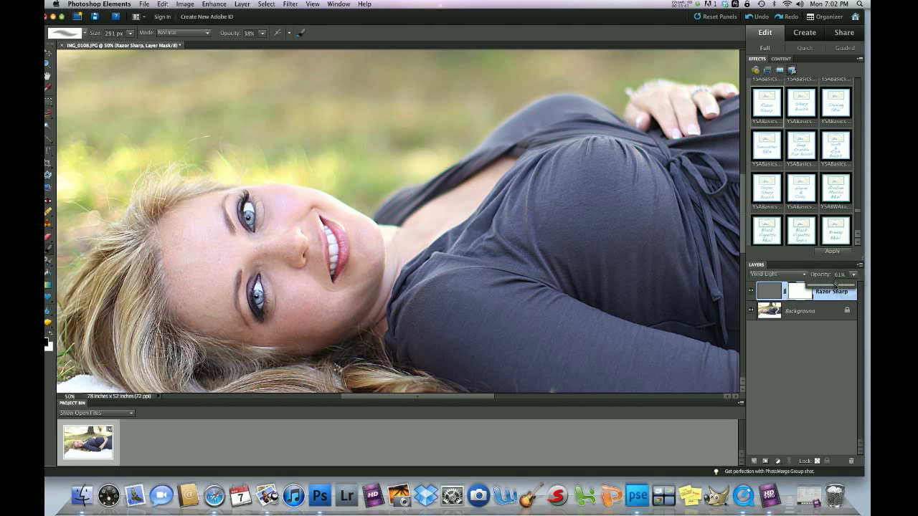
- Lower the Razor Sharp layer's opacity to about 47%
drag(846, 274, 835, 274)
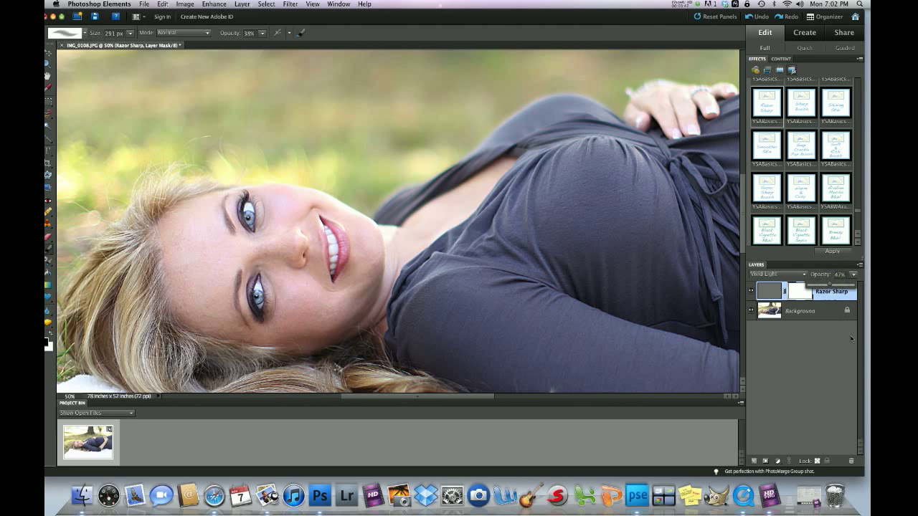
mouse_move(519, 236)
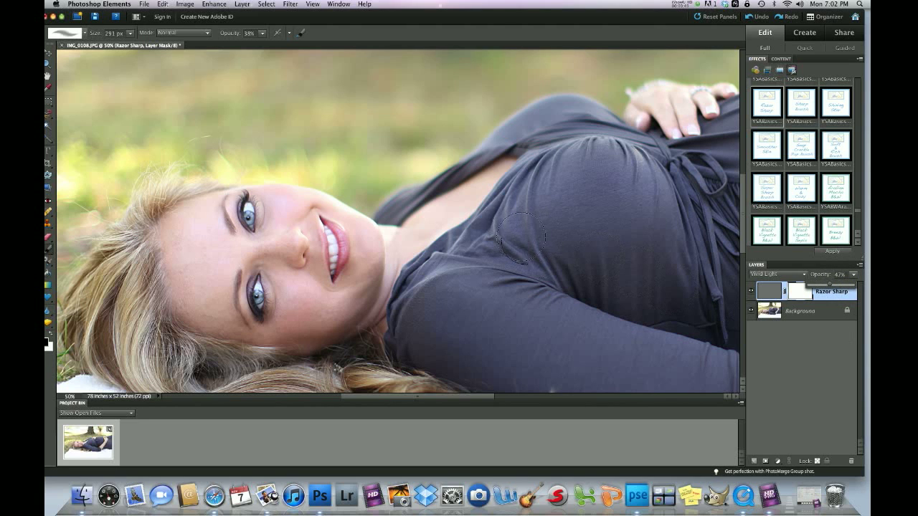
mouse_move(551, 261)
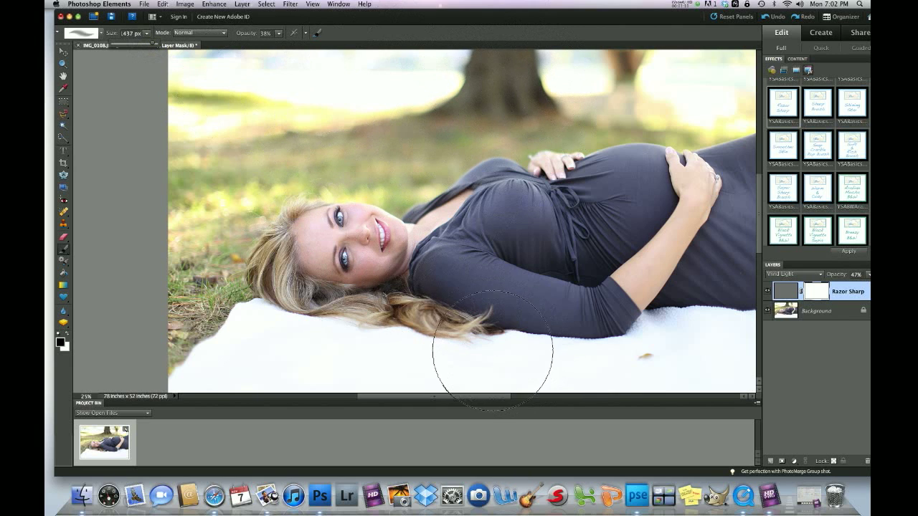
mouse_move(247, 140)
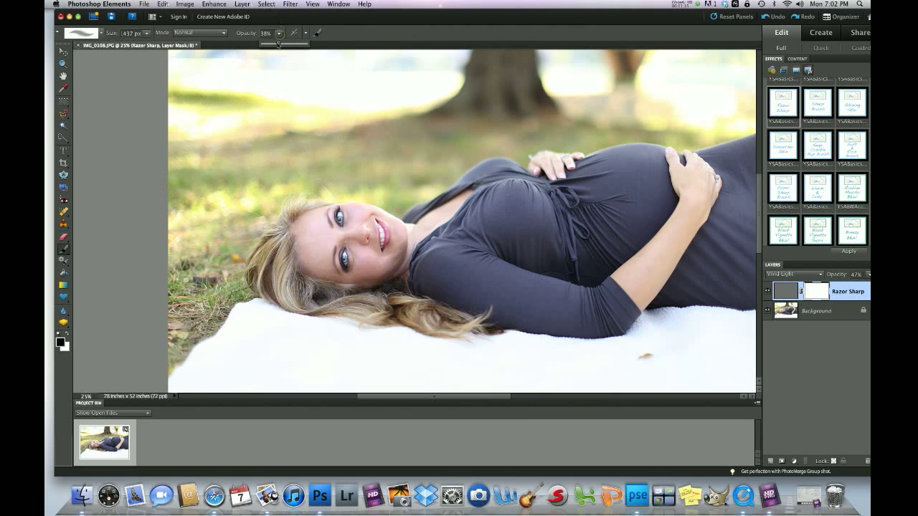
- Raise the black masking brush opacity to about 60%
drag(276, 45, 285, 44)
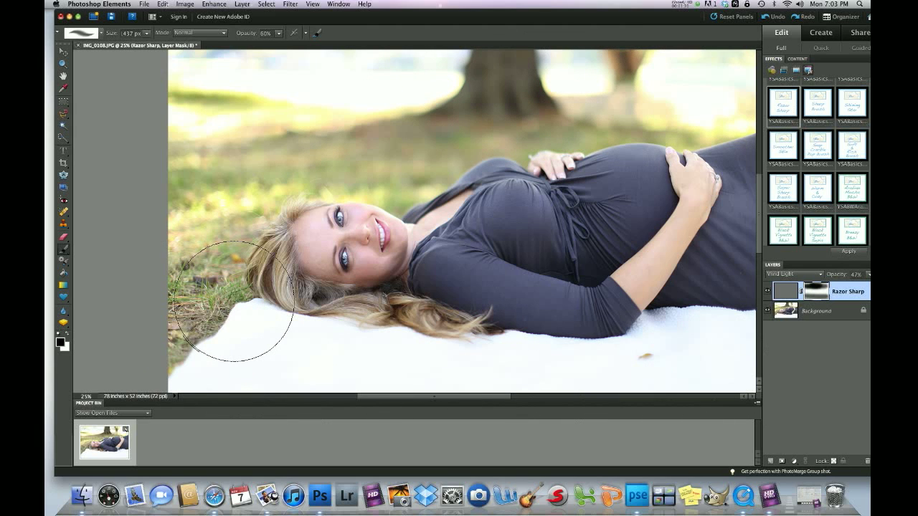
mouse_move(703, 358)
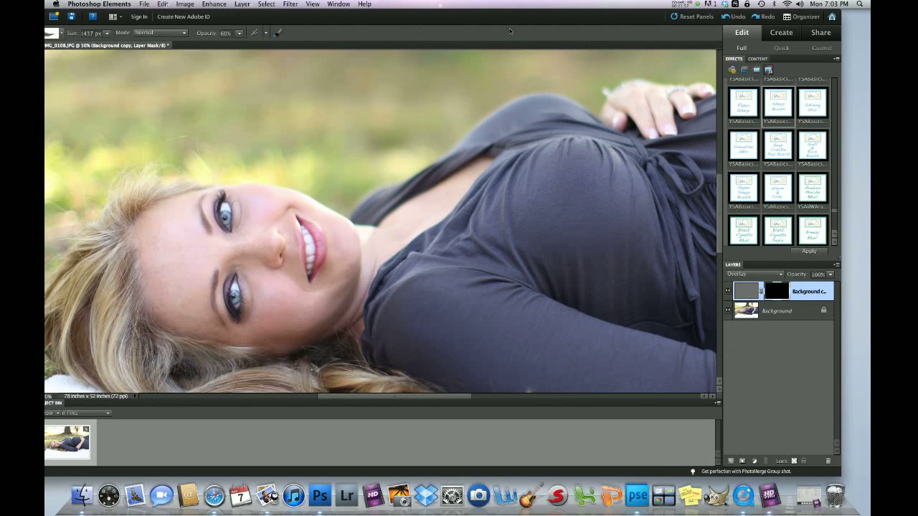
mouse_move(500, 22)
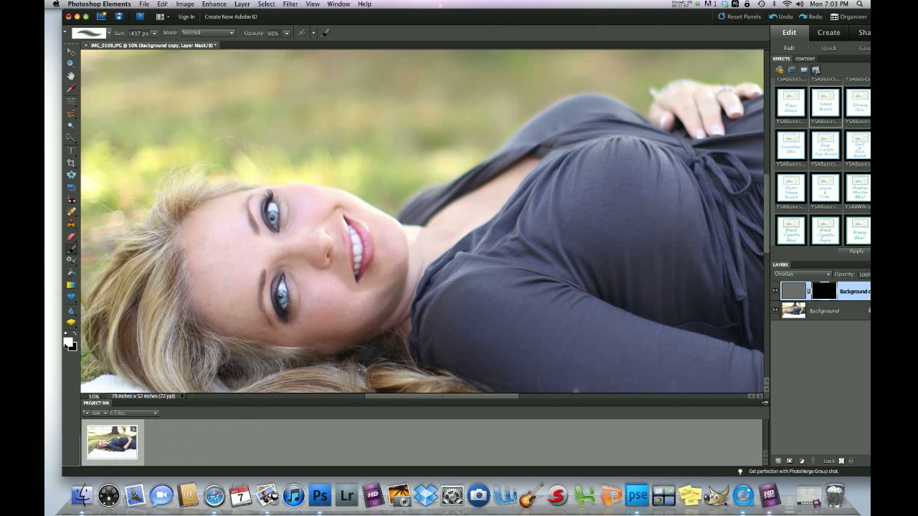
mouse_move(67, 344)
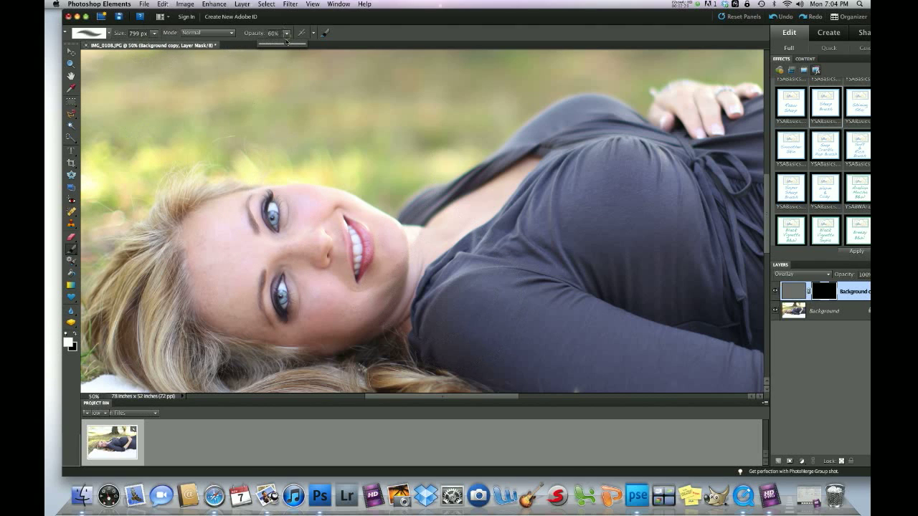
- Reduce the white brush opacity to about 30% for subtle eye sharpening
drag(285, 43, 273, 44)
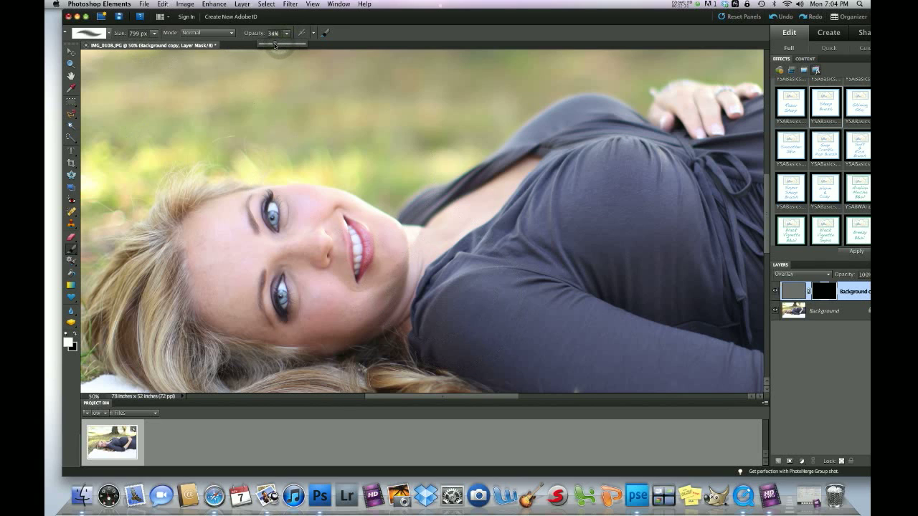
drag(276, 44, 272, 44)
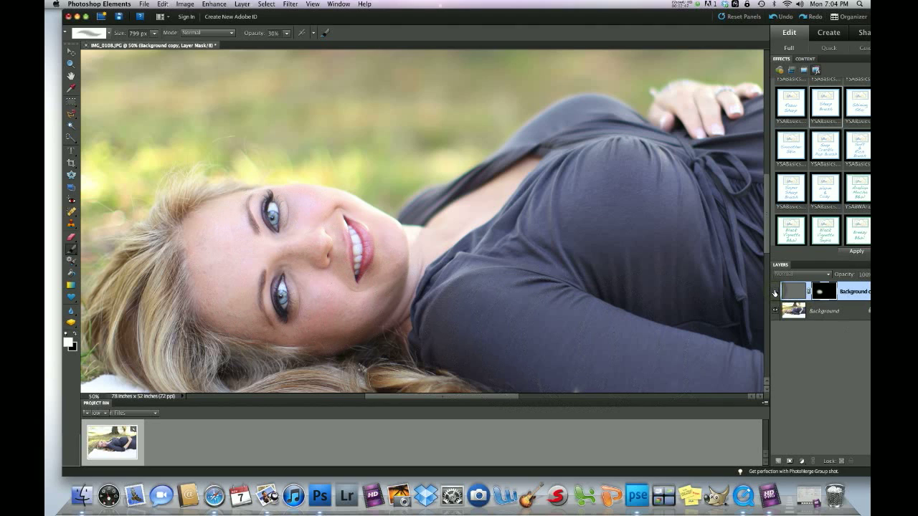
- Turn the sharpening layer's visibility back on after comparing
click(801, 274)
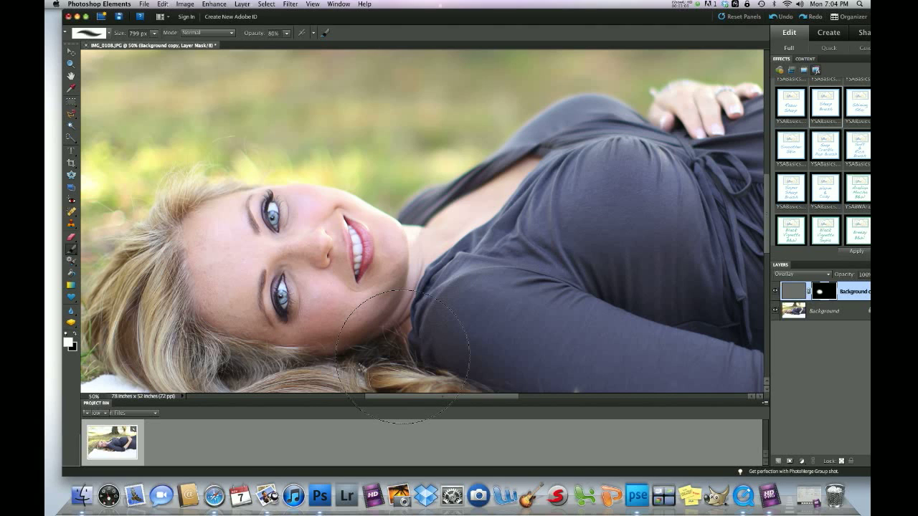
mouse_move(407, 351)
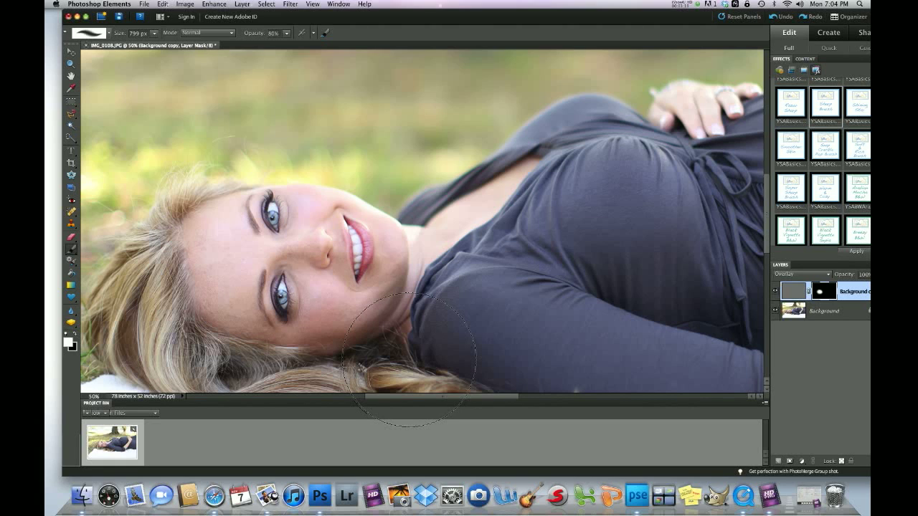
mouse_move(408, 356)
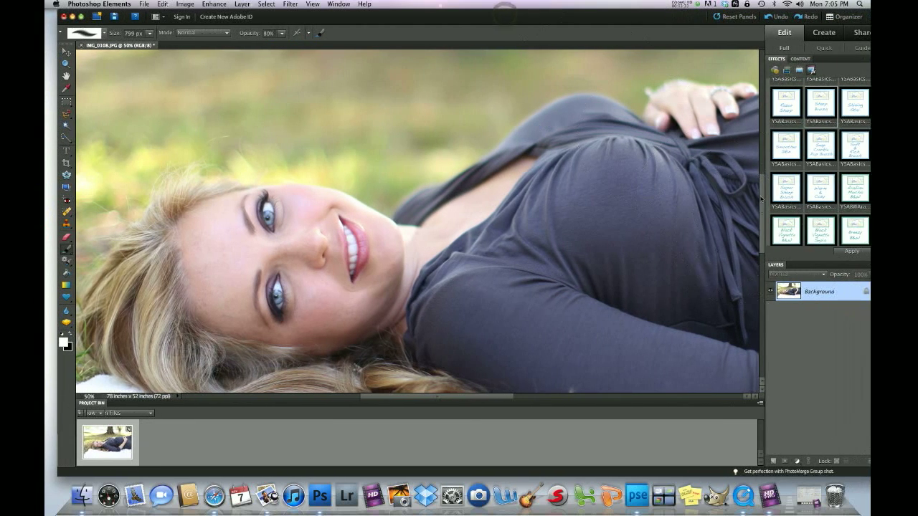
mouse_move(785, 187)
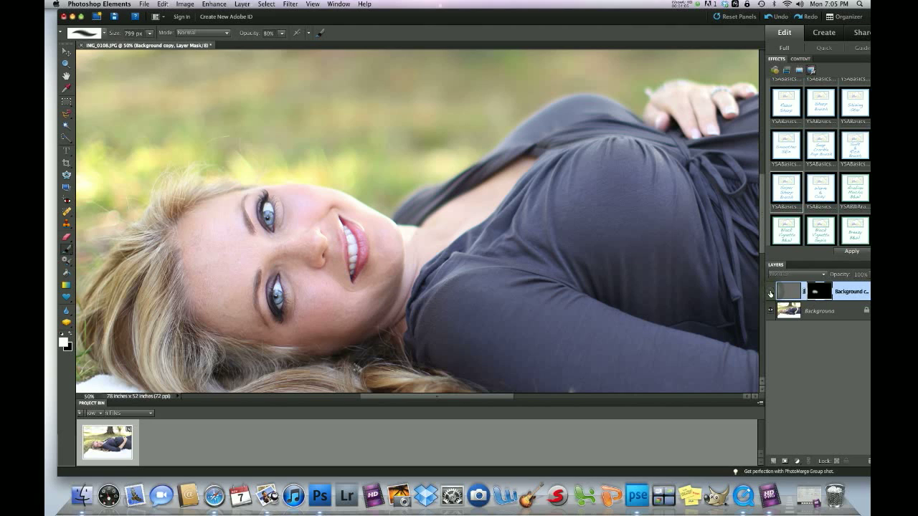
- Turn the Super Sharp Brush layer's visibility back on after comparing
click(796, 275)
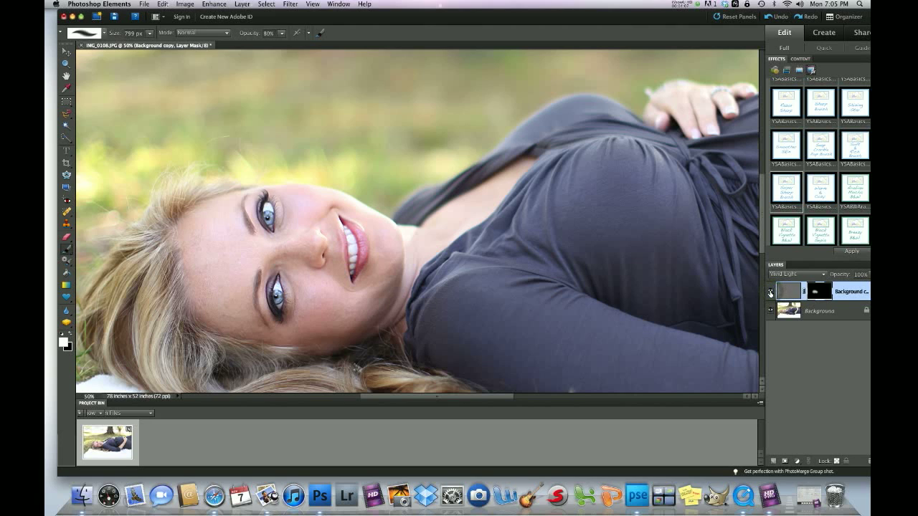